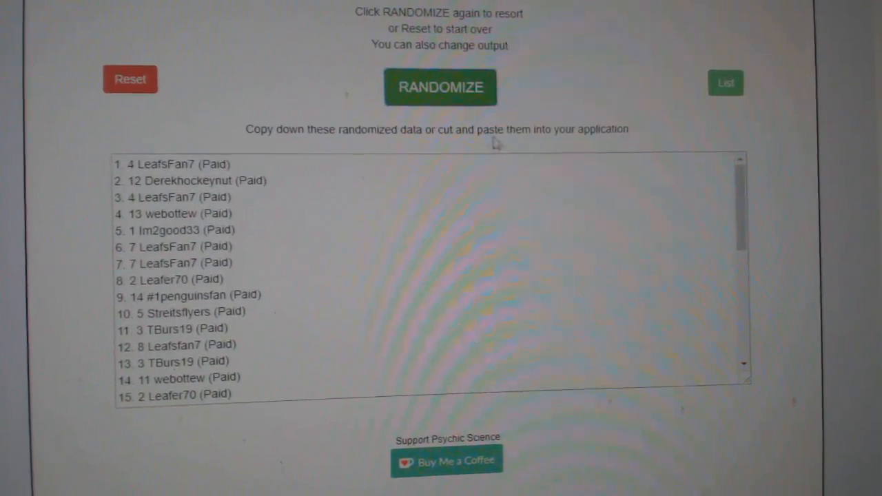
Shuffle the pasted participant name list into a random numbered order with RANDOMIZE
left_click(440, 88)
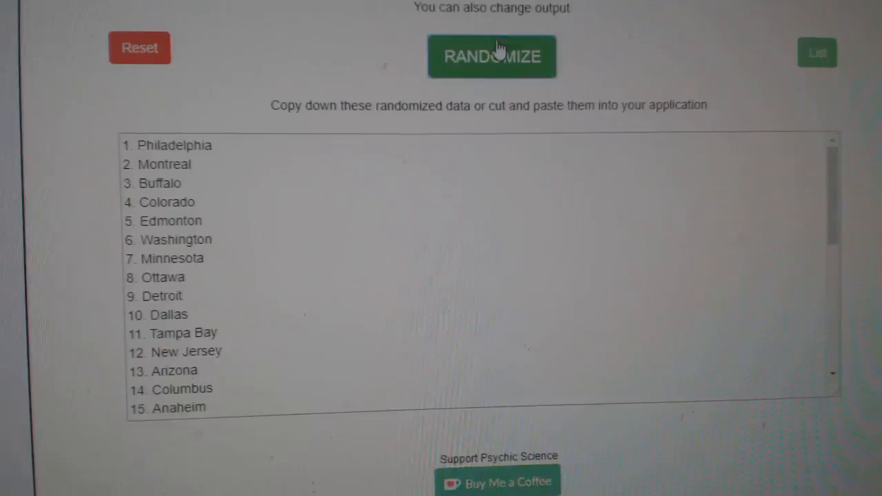
Reshuffle the hockey team city list into a new random order
left_click(492, 56)
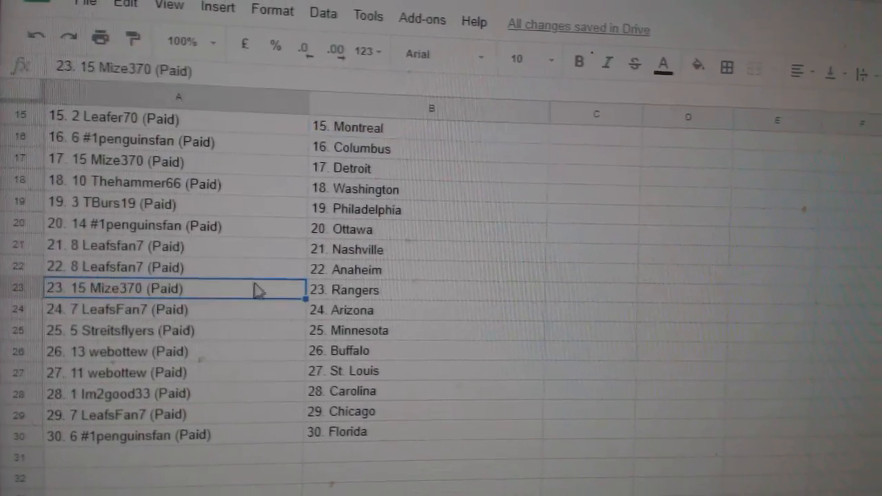
Scroll down to confirm both columns end together at entry 30
scroll("down", 3)
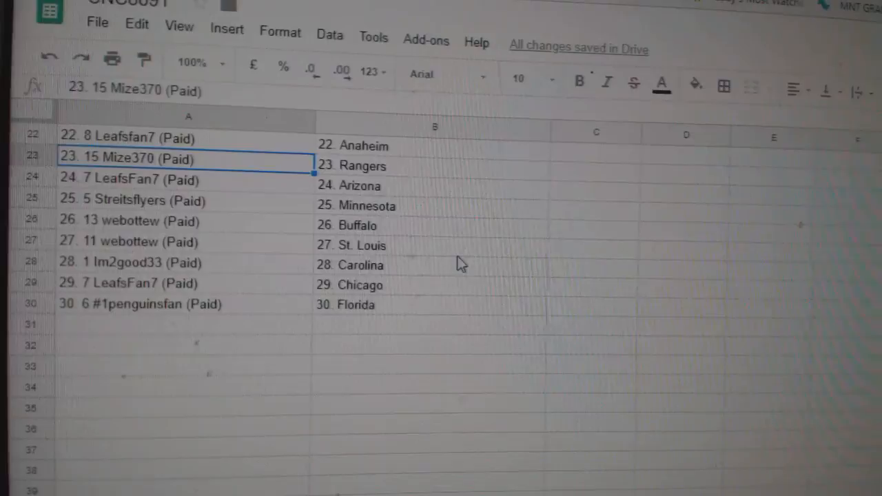
mouse_move(416, 260)
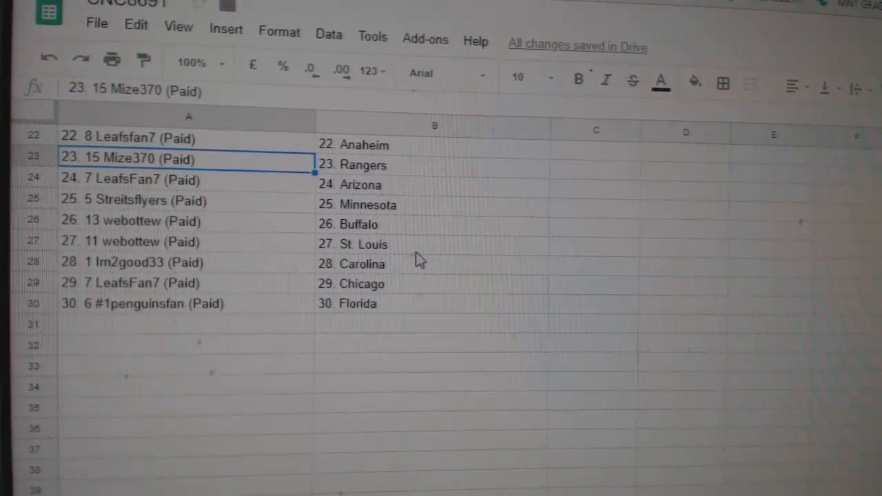